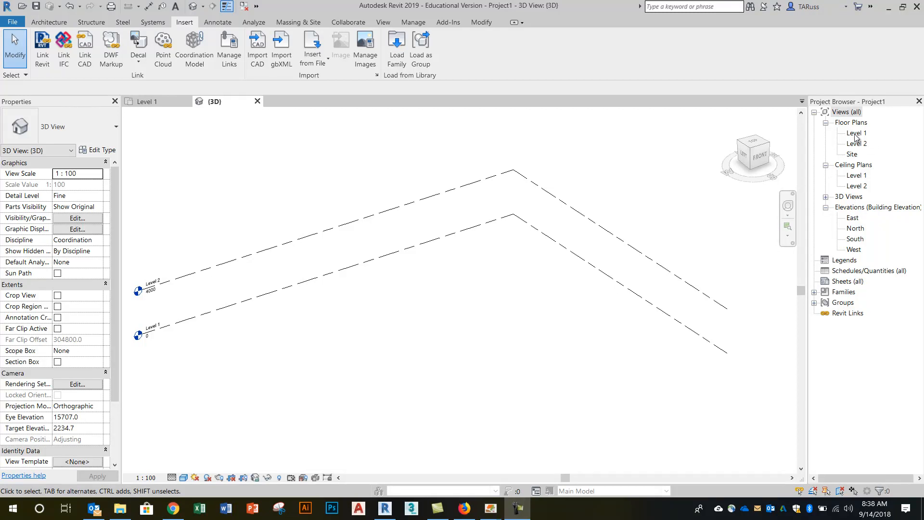
# - Open the Level 1 plan and start a wall with the Curtain Wall: Storefront type
pyautogui.doubleClick(857, 133)
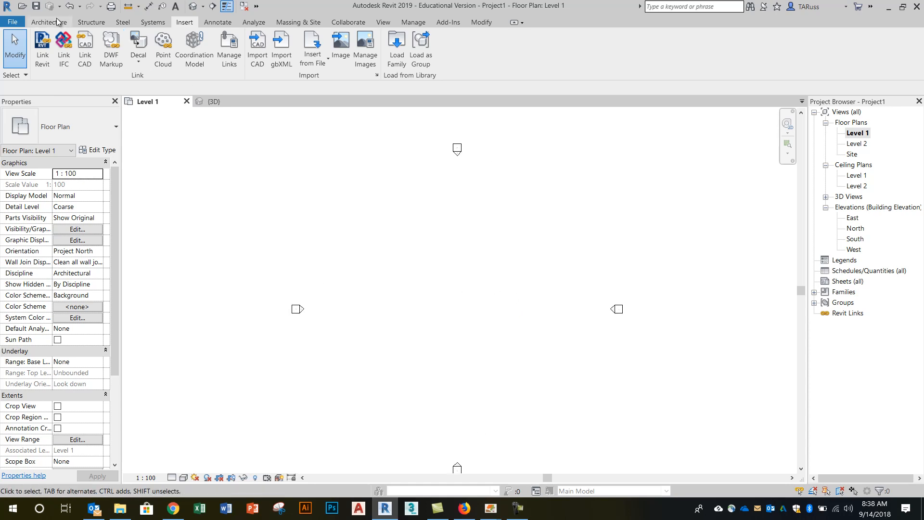
pyautogui.click(49, 22)
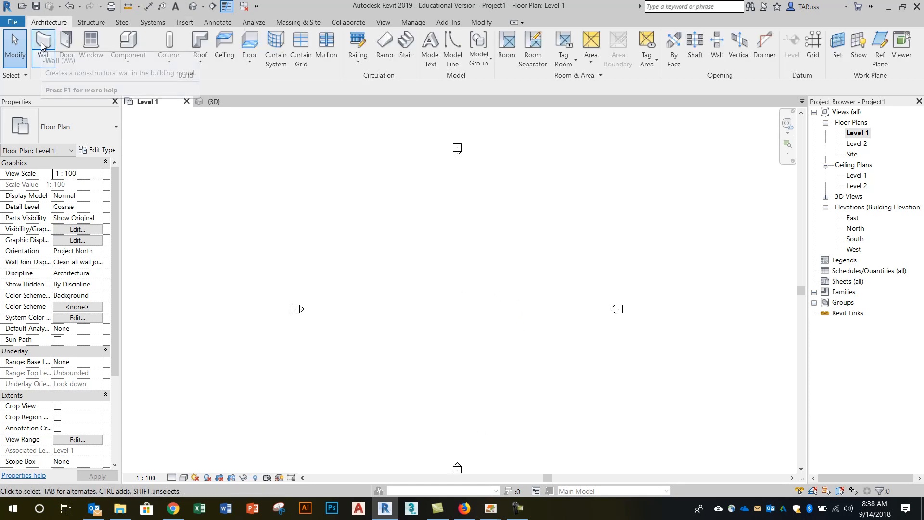
pyautogui.click(42, 44)
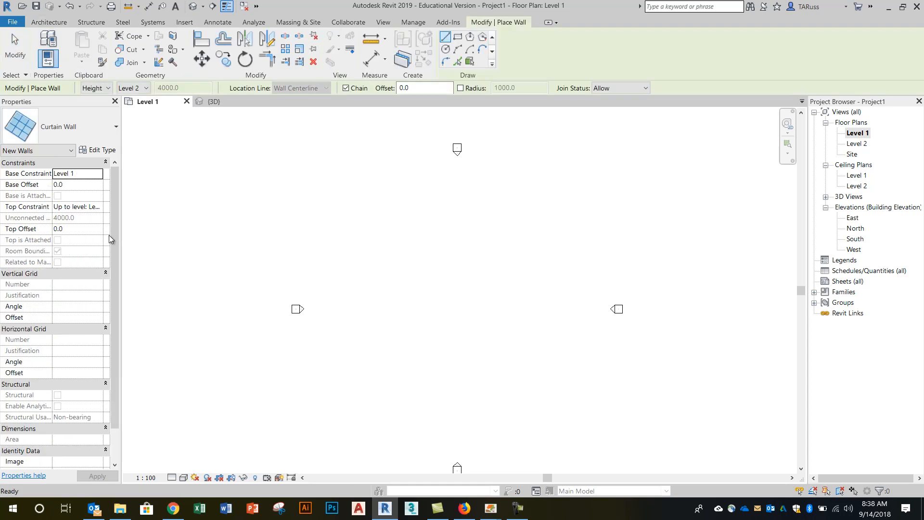
pyautogui.click(126, 126)
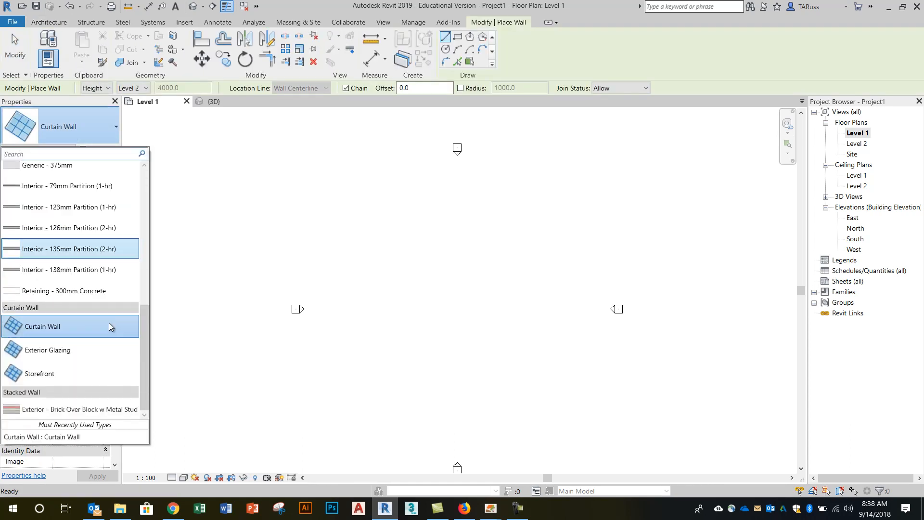
pyautogui.moveTo(39, 373)
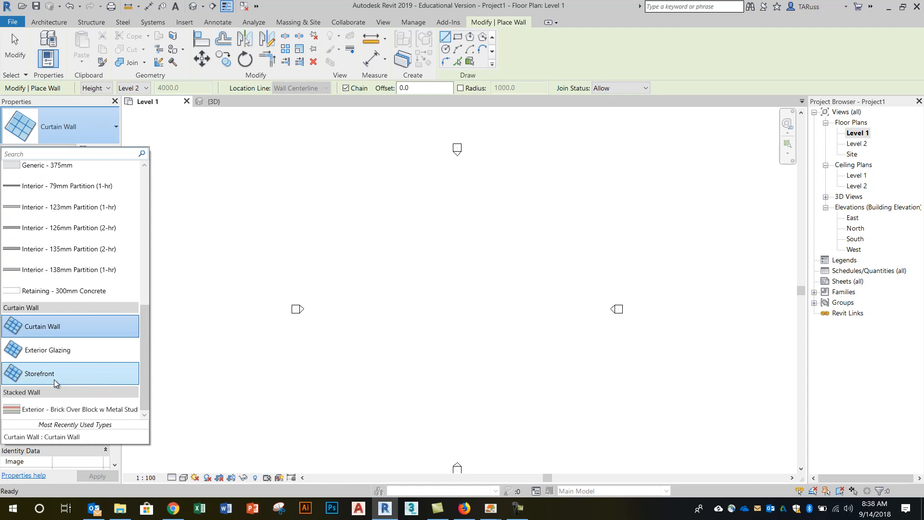
pyautogui.moveTo(39, 373)
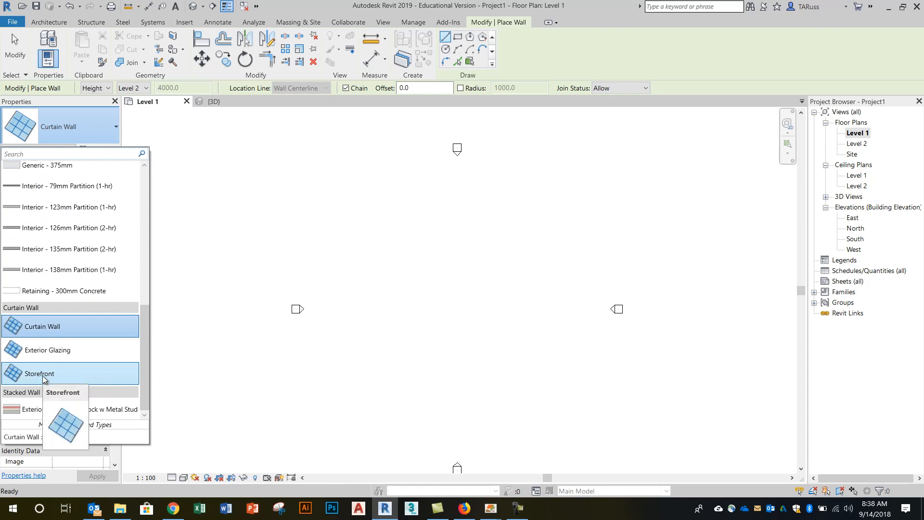
pyautogui.click(39, 373)
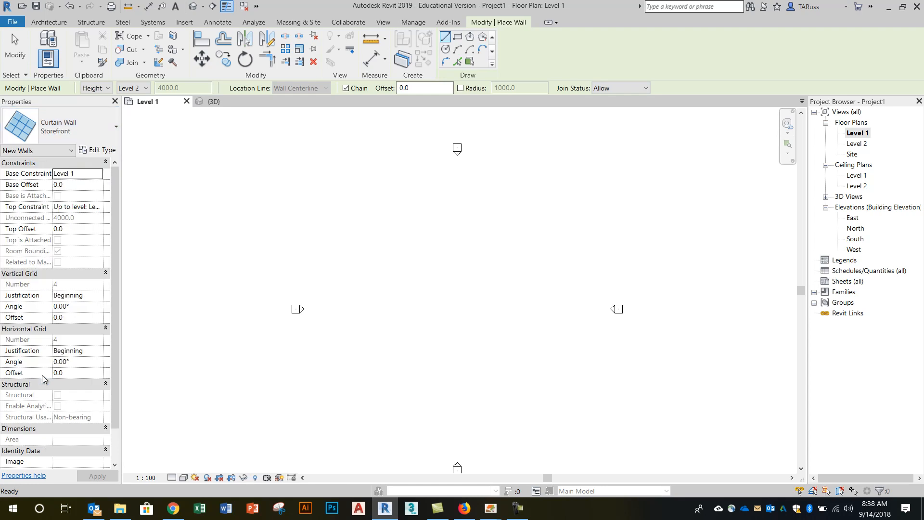
pyautogui.moveTo(58, 372)
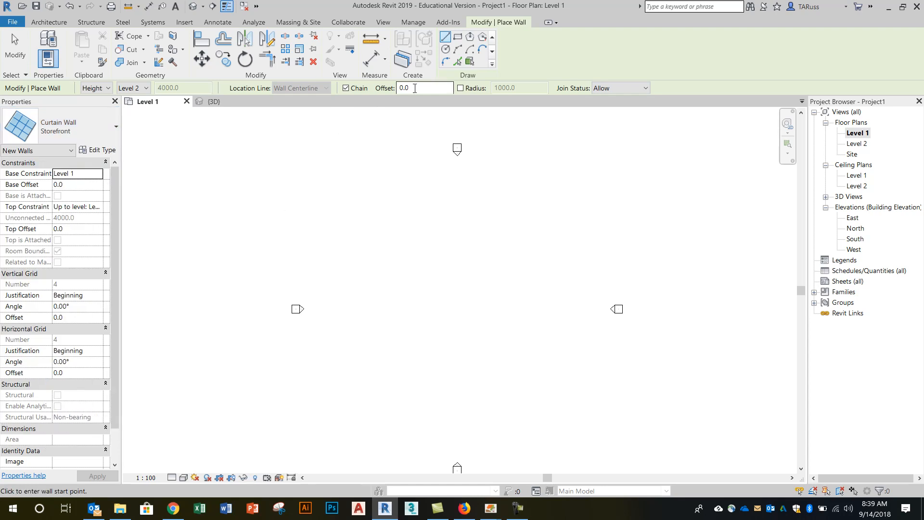
pyautogui.moveTo(98, 150)
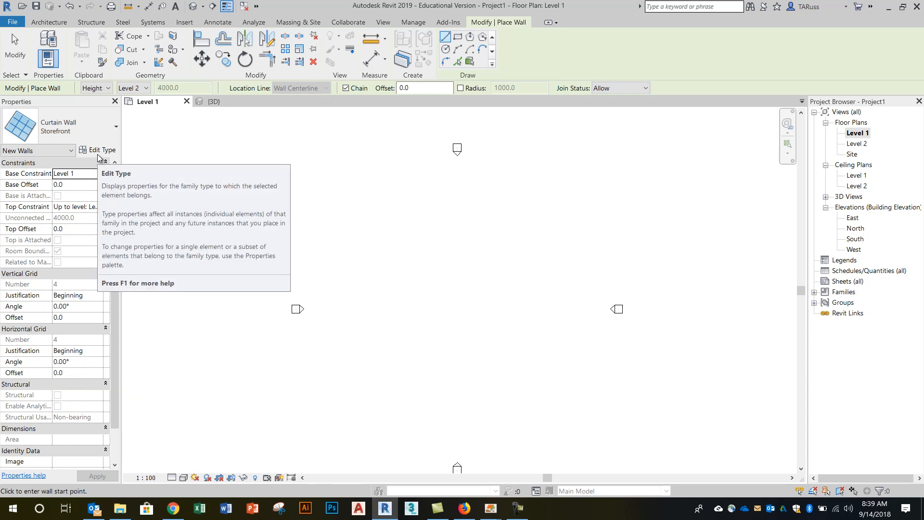
pyautogui.moveTo(56, 137)
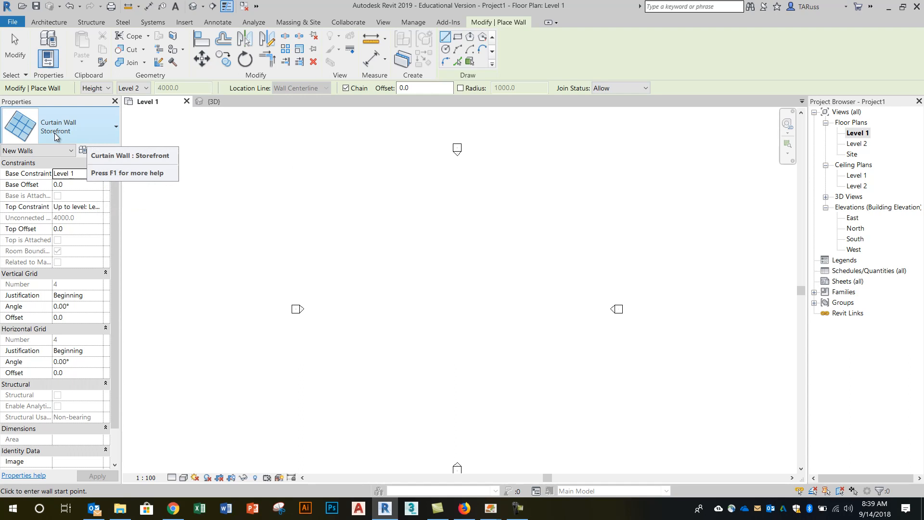
pyautogui.moveTo(90, 137)
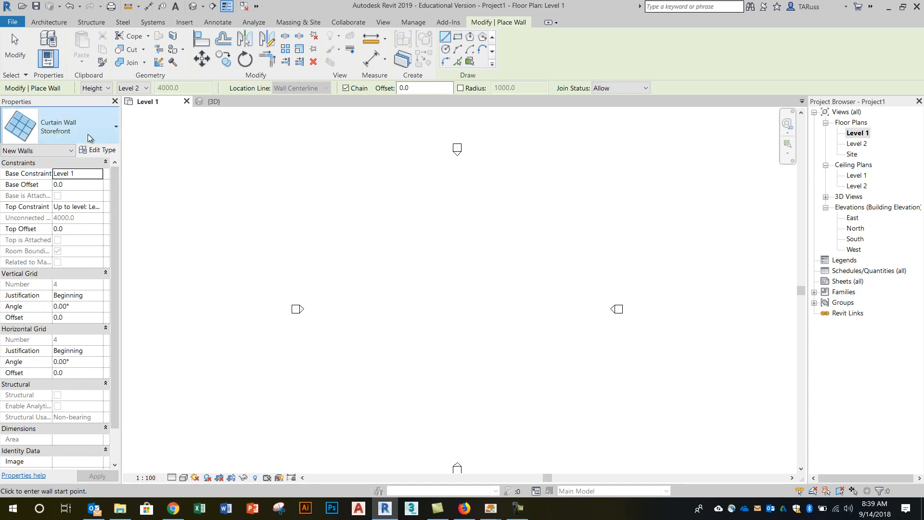
pyautogui.moveTo(89, 127)
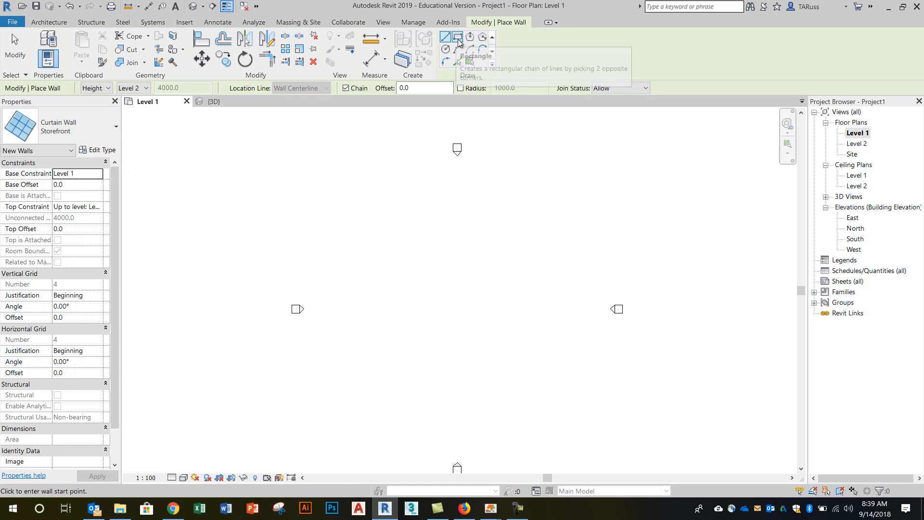
pyautogui.moveTo(457, 43)
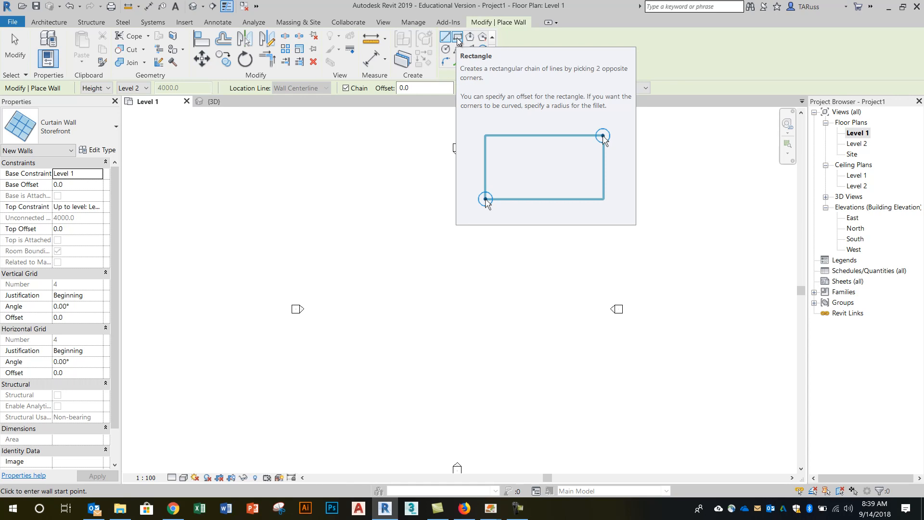
# - Draw a rectangle of Storefront curtain walls by picking two opposite corners
pyautogui.click(457, 37)
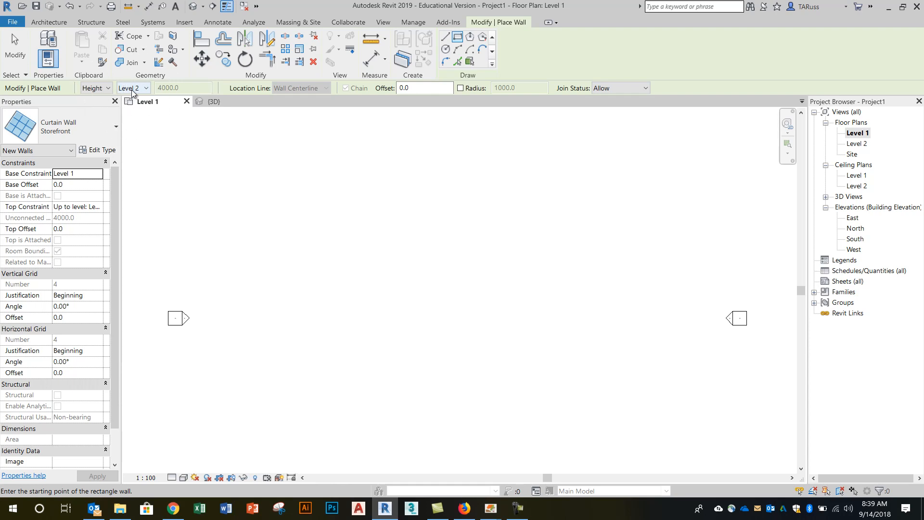
pyautogui.moveTo(320, 105)
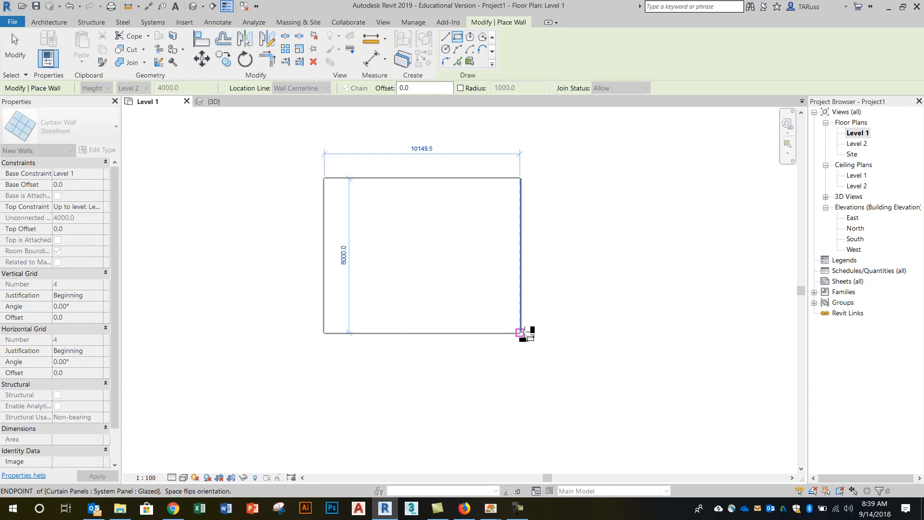
pyautogui.click(520, 332)
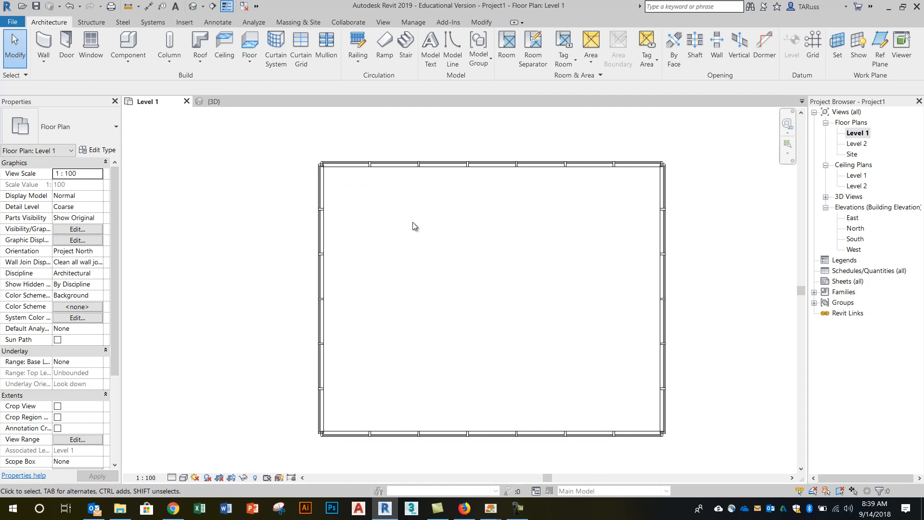
pyautogui.moveTo(302, 152)
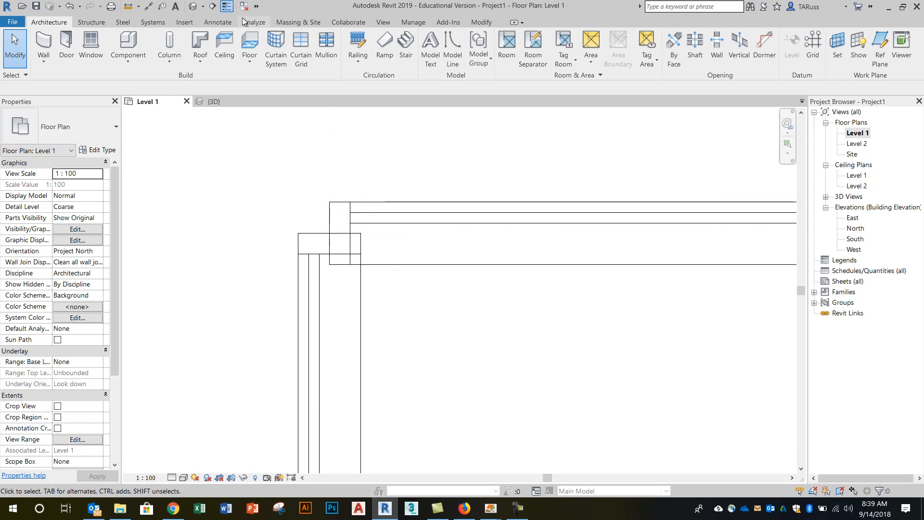
# - Switch to the {3D} view, select the near left storefront wall, and zoom in
pyautogui.click(331, 302)
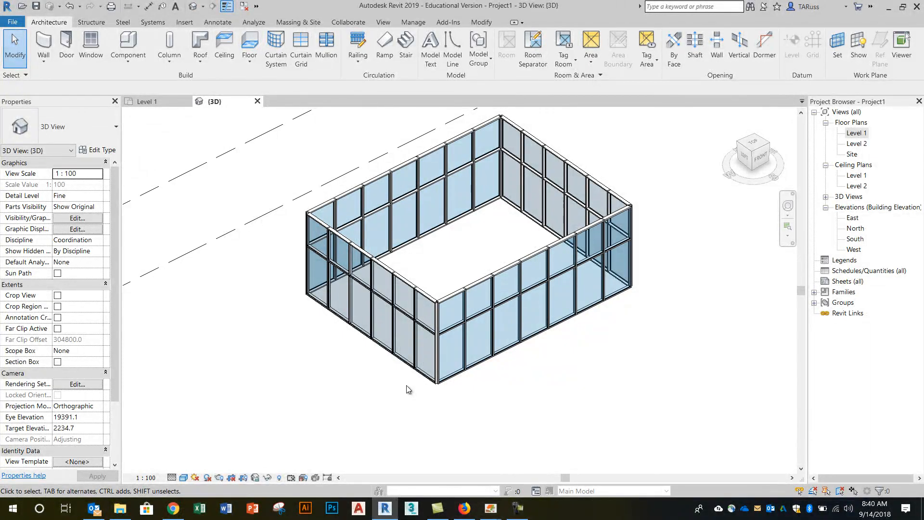
pyautogui.click(410, 324)
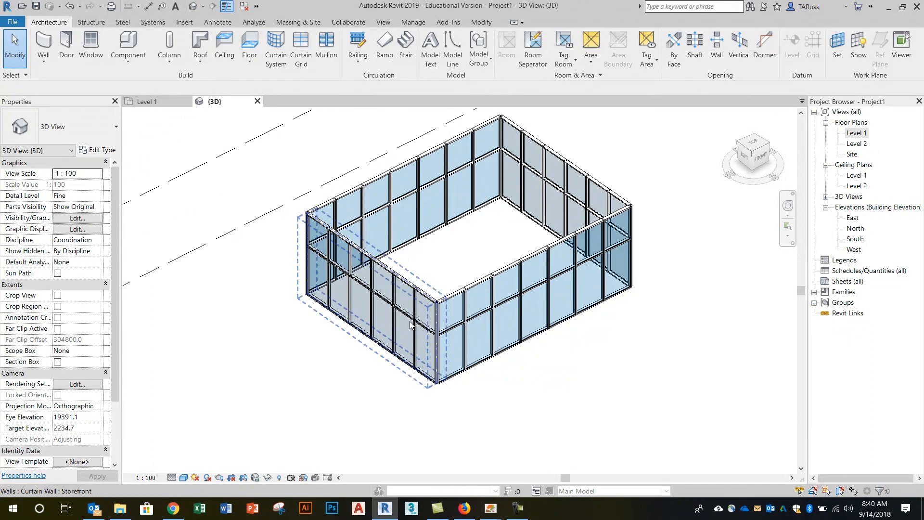
pyautogui.scroll(3)
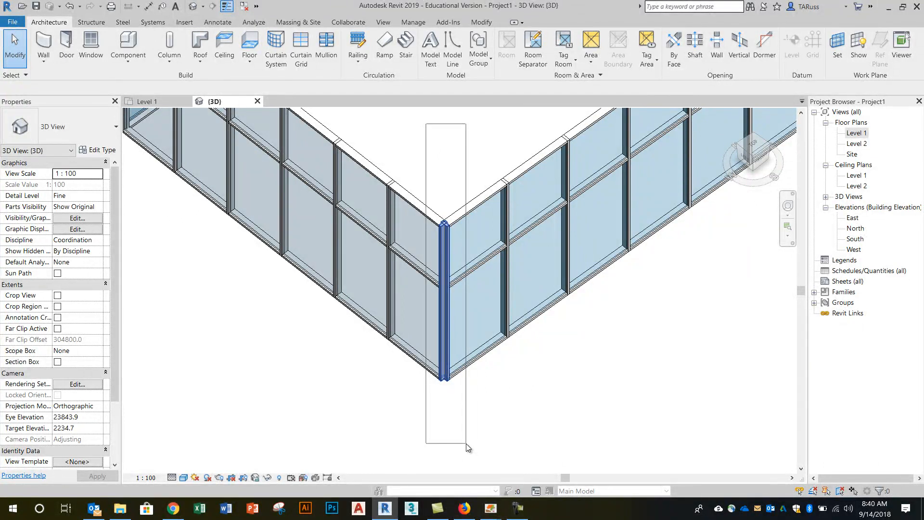
# - Select the front corner mullions and filter the selection to Curtain Wall Mullions only
pyautogui.click(444, 294)
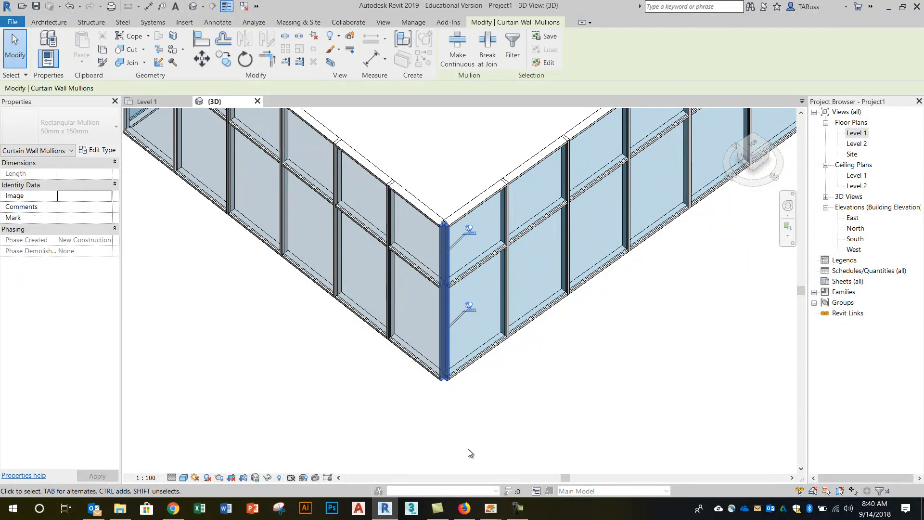
pyautogui.moveTo(840, 434)
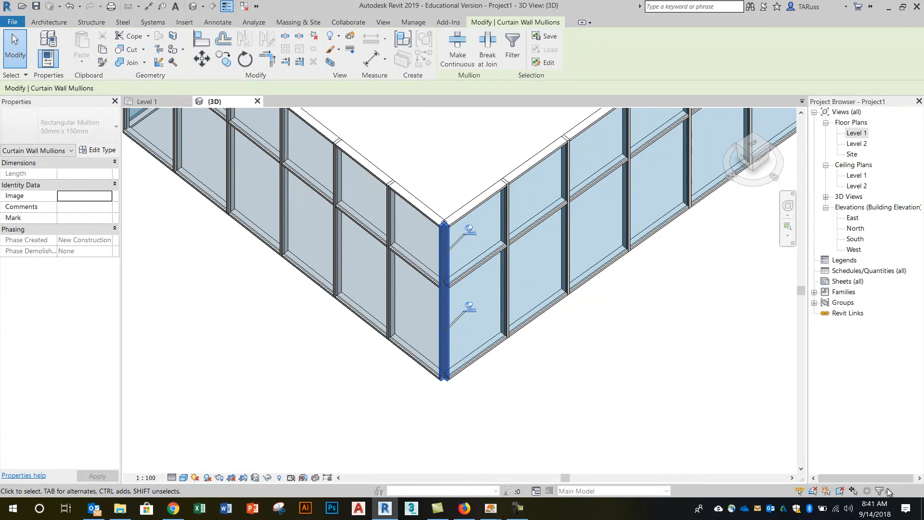
pyautogui.moveTo(880, 490)
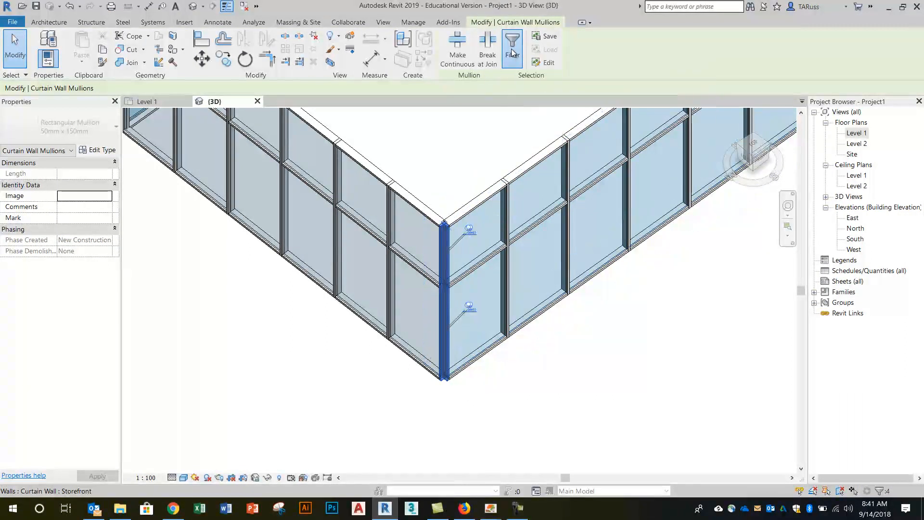
pyautogui.click(512, 49)
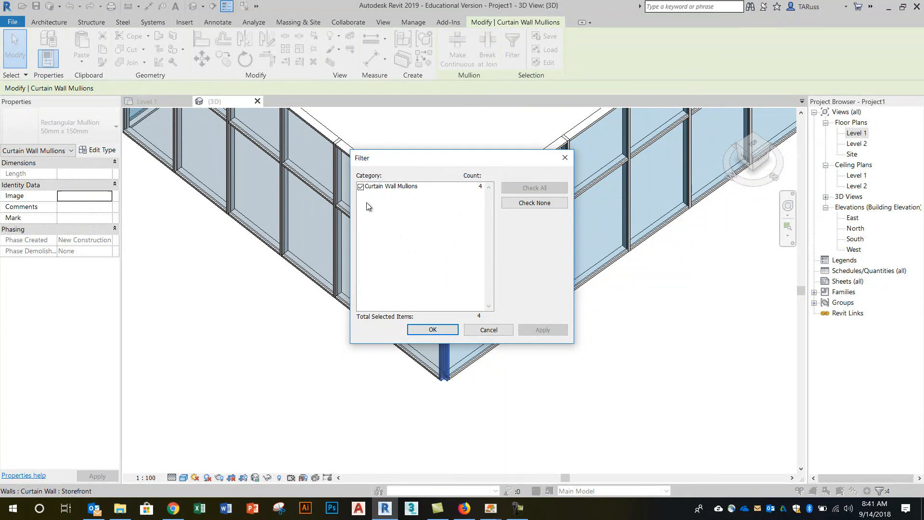
pyautogui.click(432, 329)
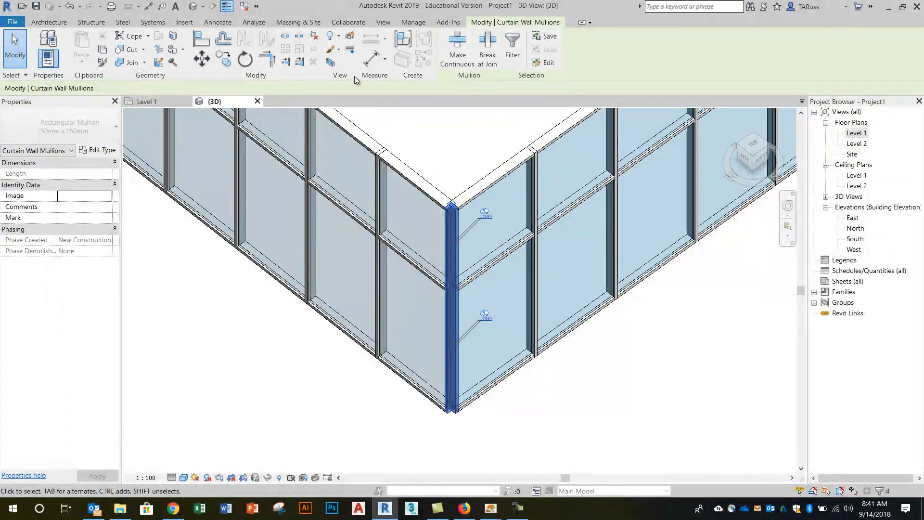
pyautogui.moveTo(314, 37)
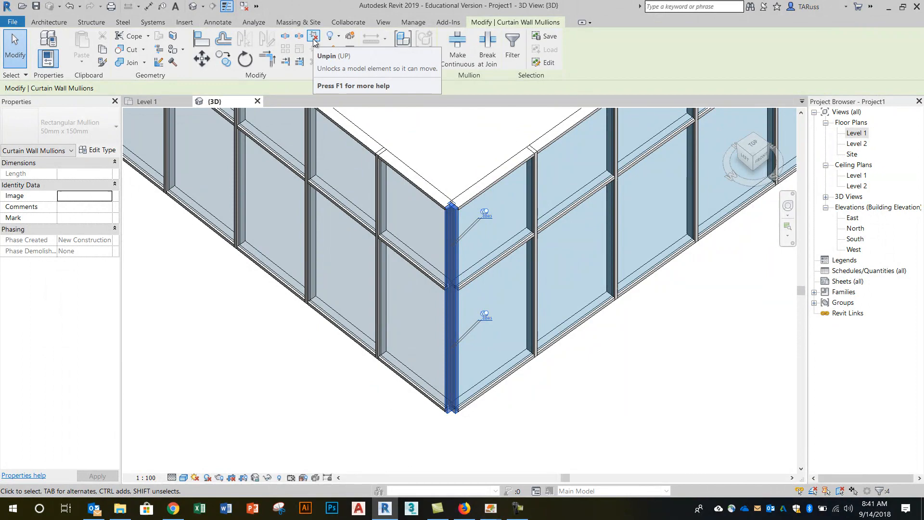
pyautogui.moveTo(314, 37)
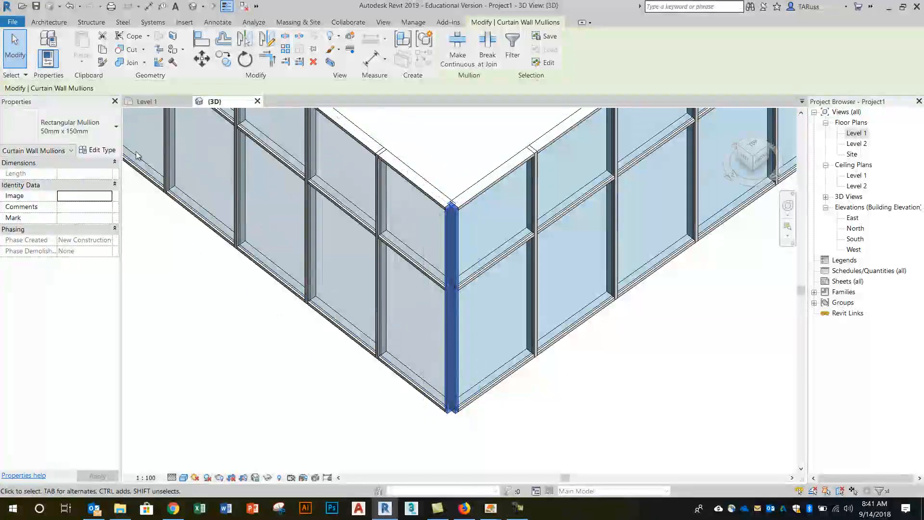
# - Change the front corner mullion to Quad Mullion 1, deleting the overlapping mullions
pyautogui.click(112, 126)
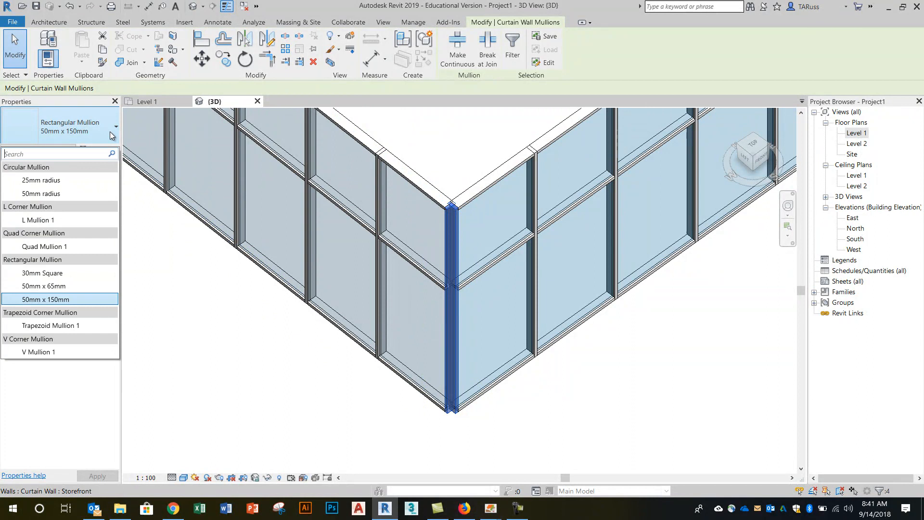
pyautogui.click(41, 299)
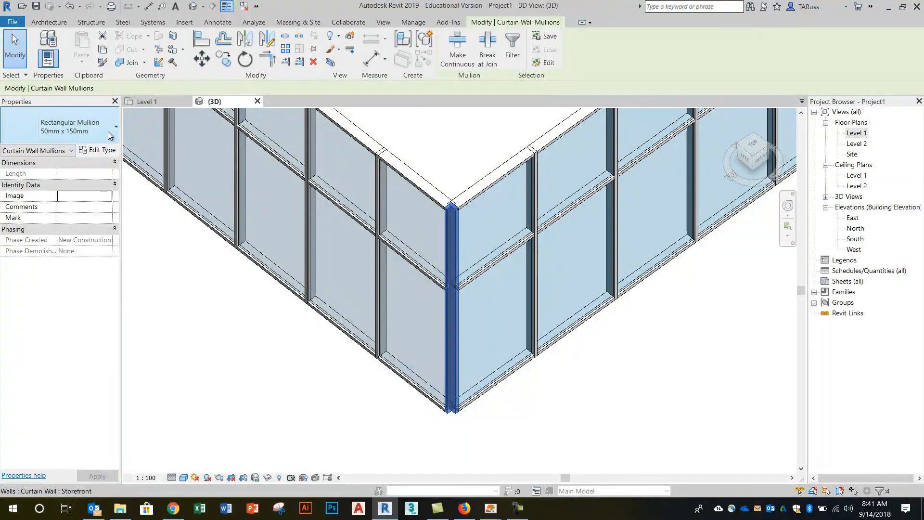
pyautogui.click(116, 124)
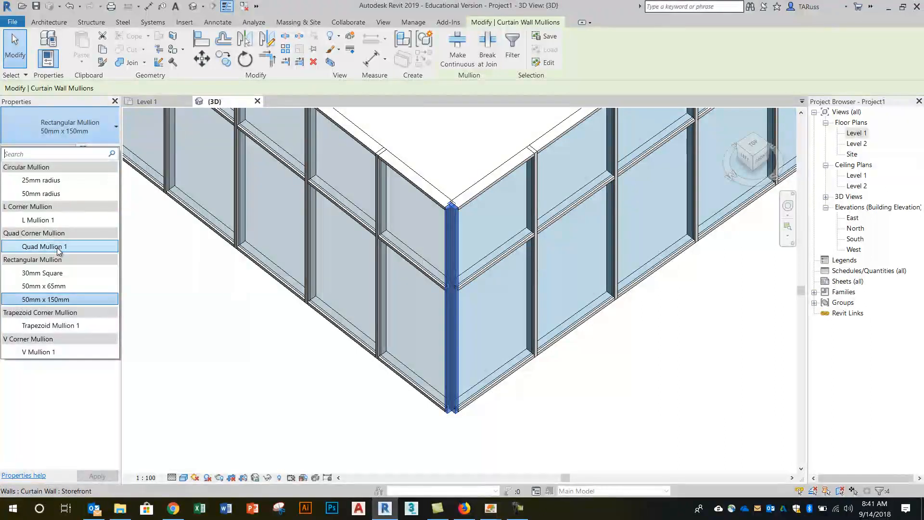
pyautogui.moveTo(59, 247)
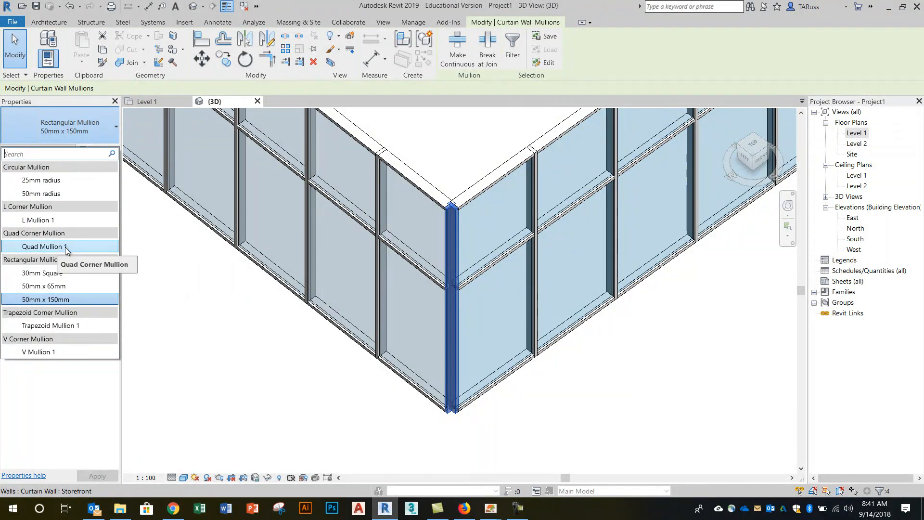
pyautogui.moveTo(74, 251)
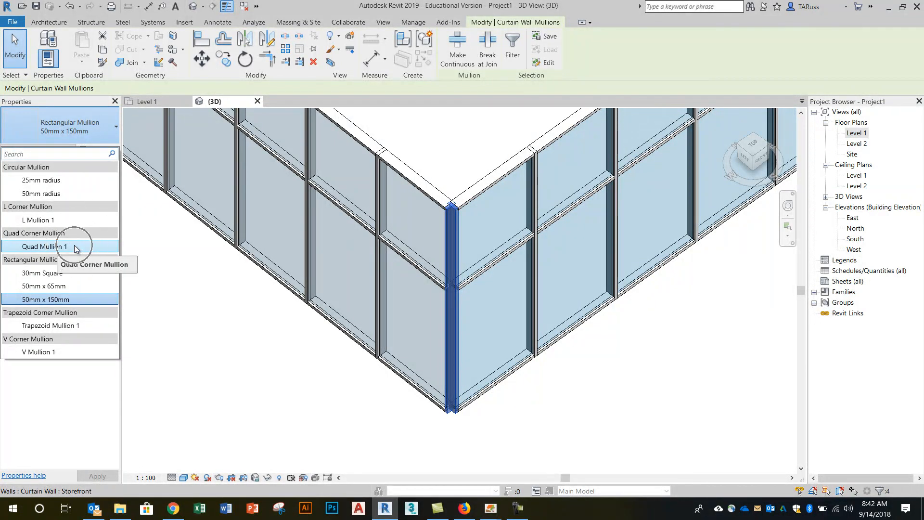
pyautogui.click(44, 246)
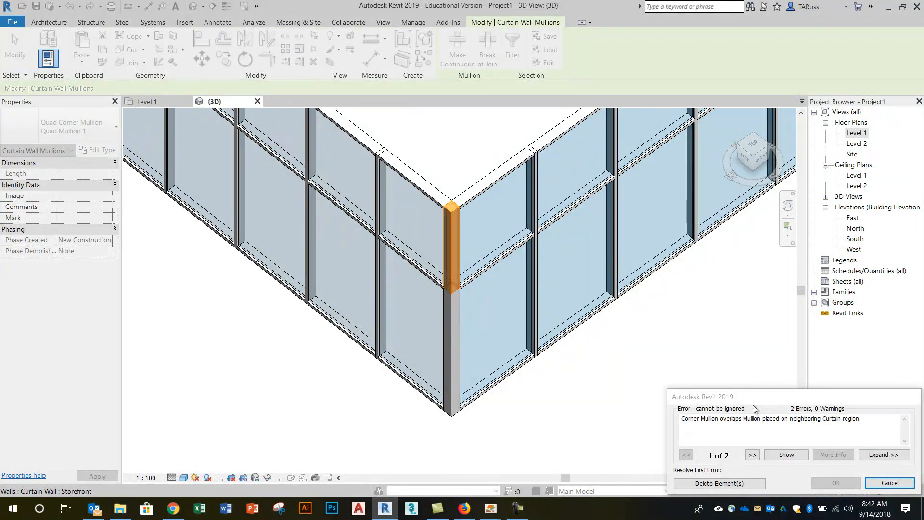
pyautogui.moveTo(709, 429)
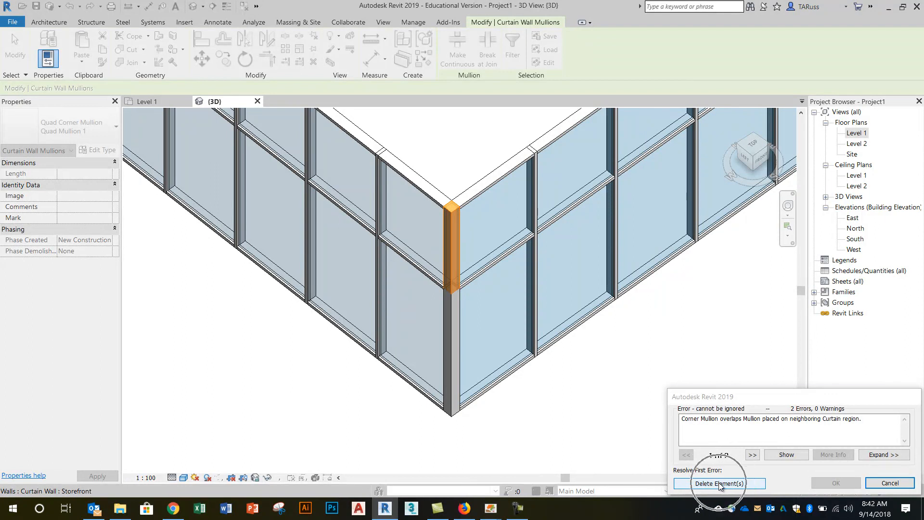
pyautogui.click(719, 484)
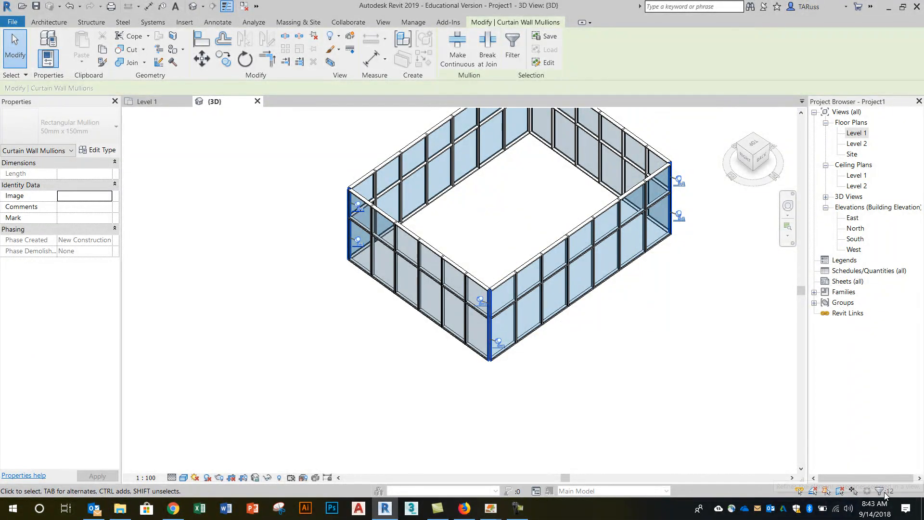
# - Unpin the other corner mullions, set them to Quad Mullion 1, and delete overlapping mullions
pyautogui.click(519, 263)
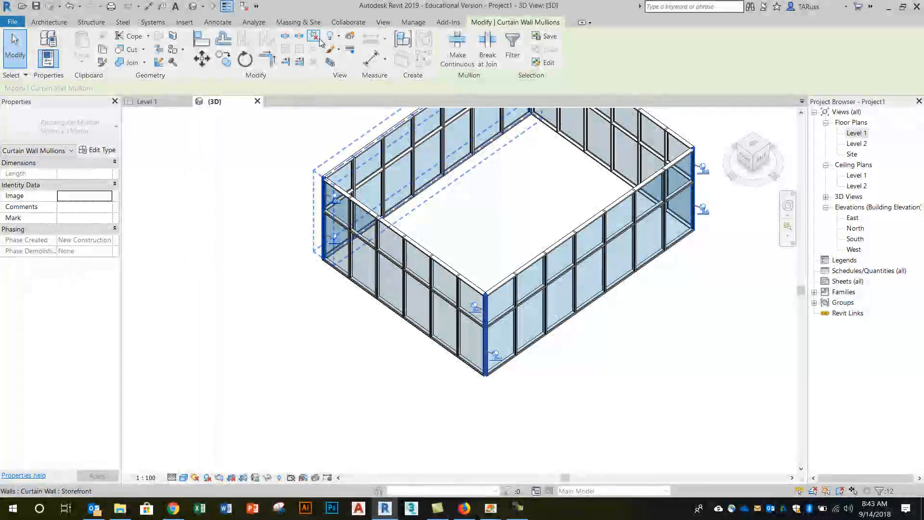
pyautogui.click(270, 202)
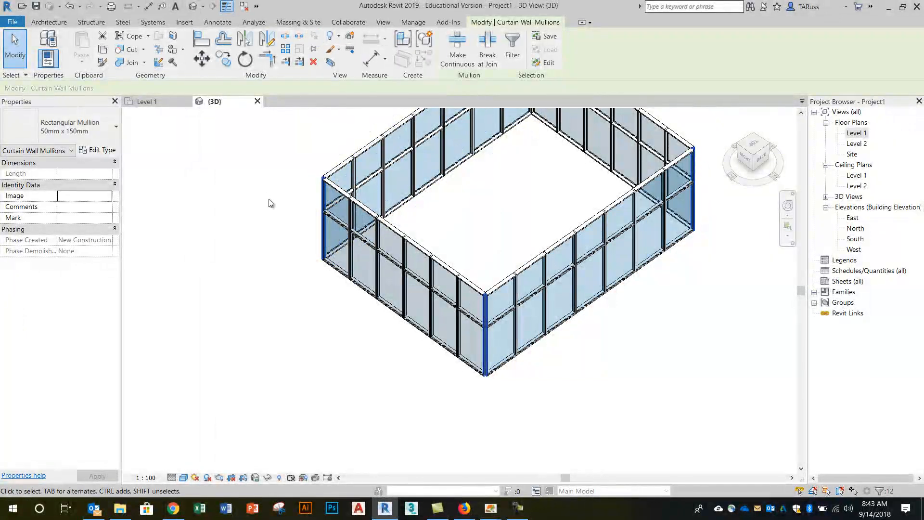
pyautogui.click(112, 126)
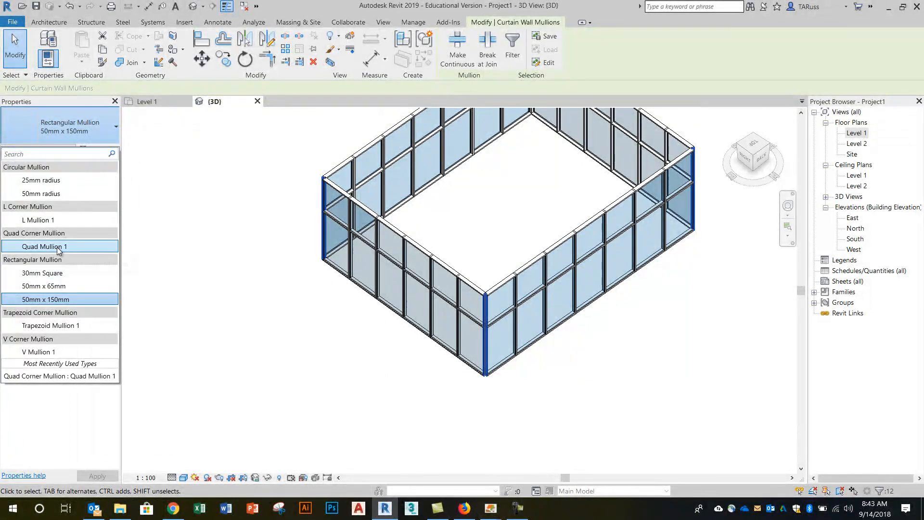
pyautogui.click(44, 246)
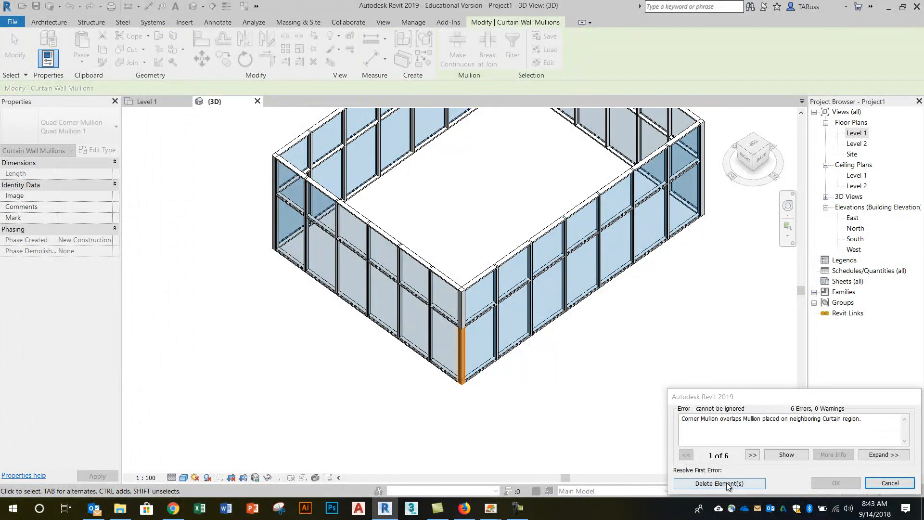
pyautogui.click(718, 484)
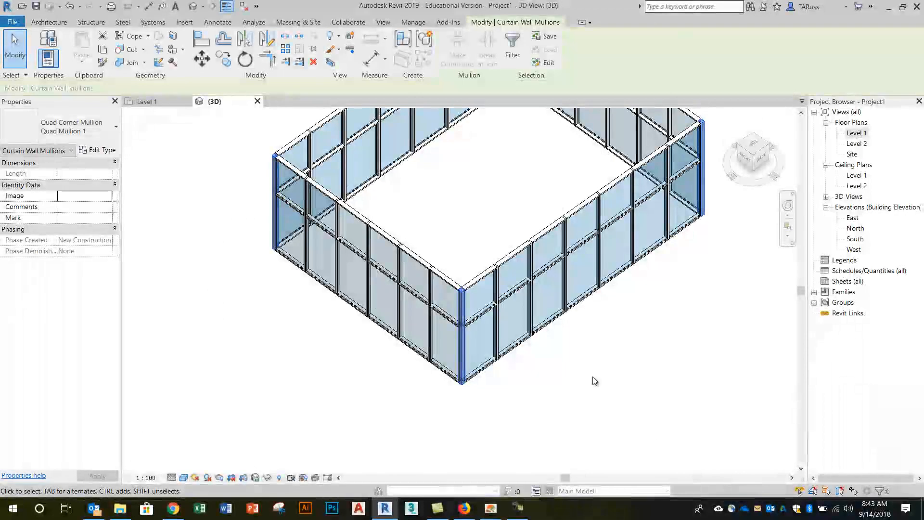